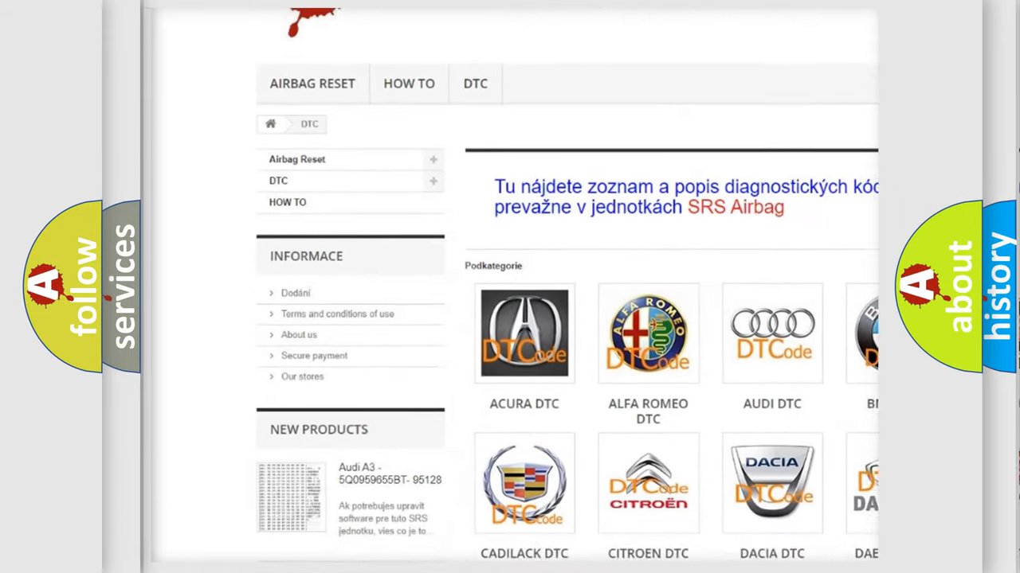
Scroll the DTC page down to the manufacturer category grid showing GMC DTC
{"action": "scroll", "scroll_direction": "down", "scroll_amount": 3}
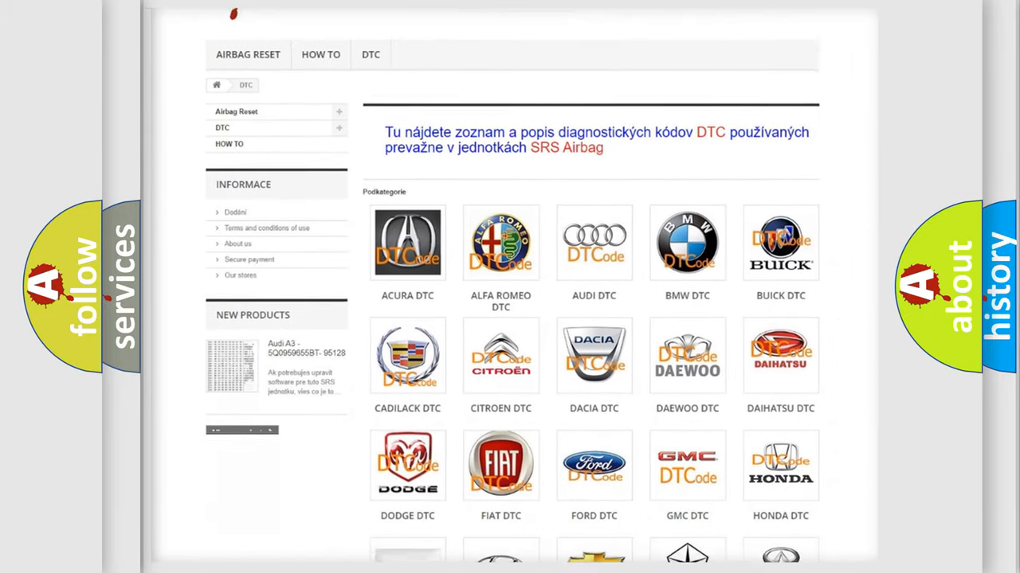
{"action": "scroll", "scroll_direction": "down", "scroll_amount": 3}
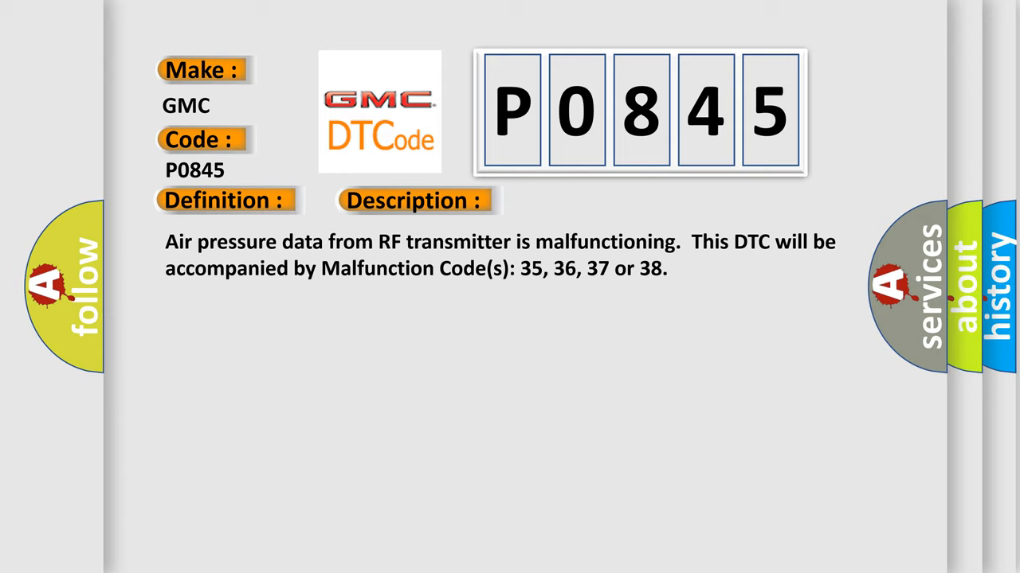
Advance the GMC P0845 slide from its Description panel to the Cause panel
{"action": "left_click", "coordinate": [585, 201]}
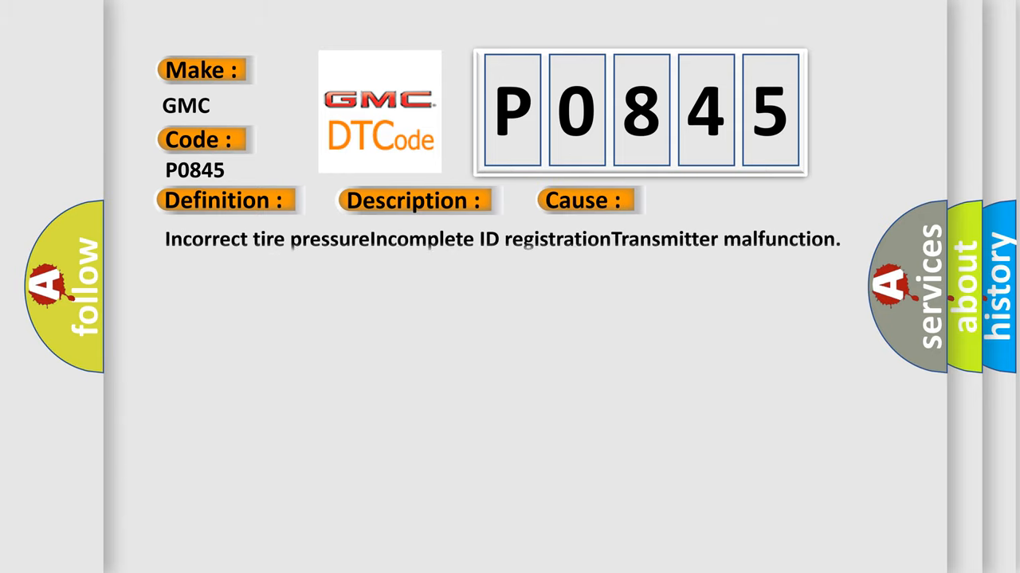